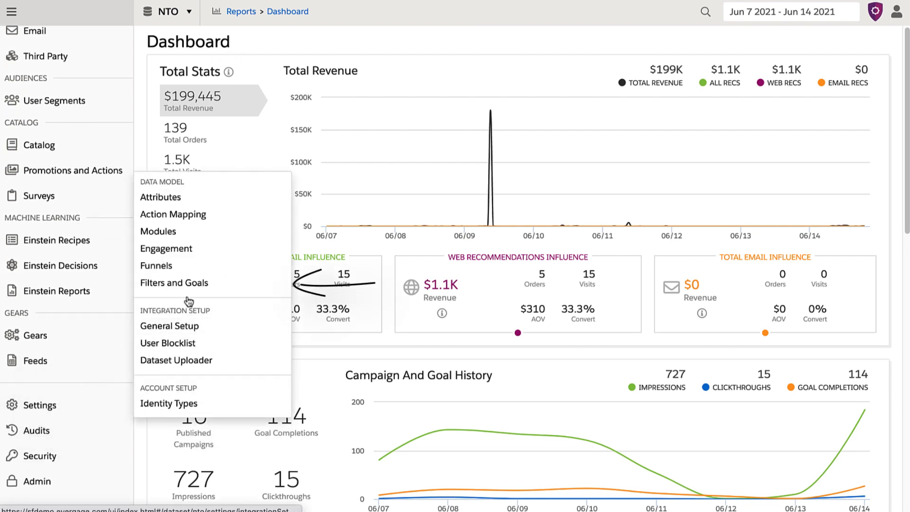
- Show the Filters and Goals settings page listing five goals and no filter segments
left_click(172, 283)
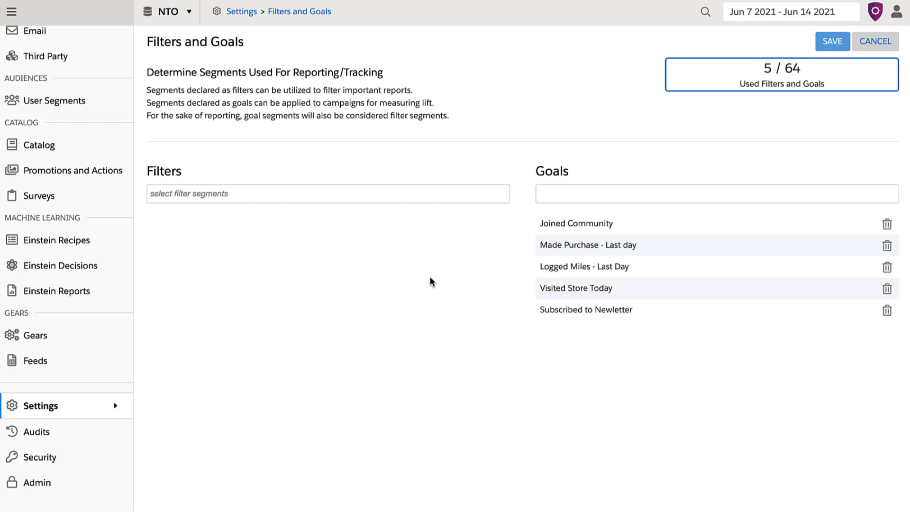
mouse_move(480, 260)
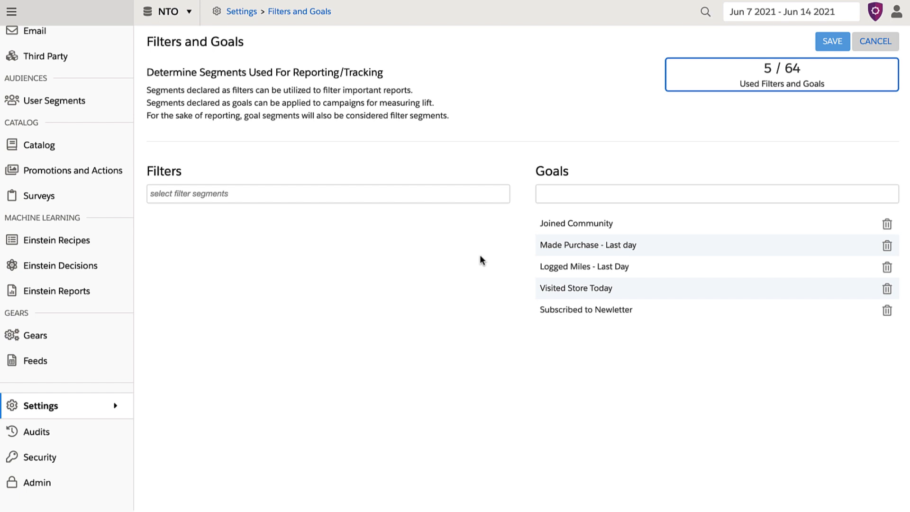
mouse_move(534, 232)
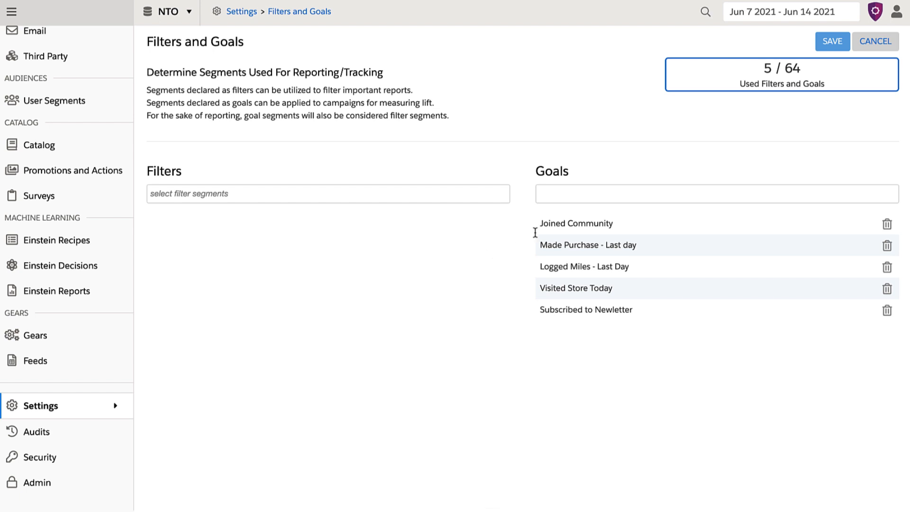
mouse_move(600, 191)
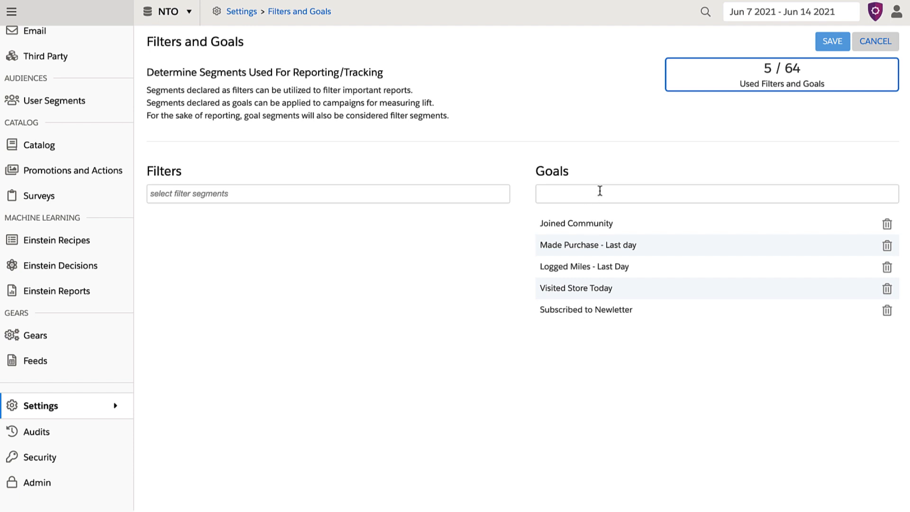
type("te")
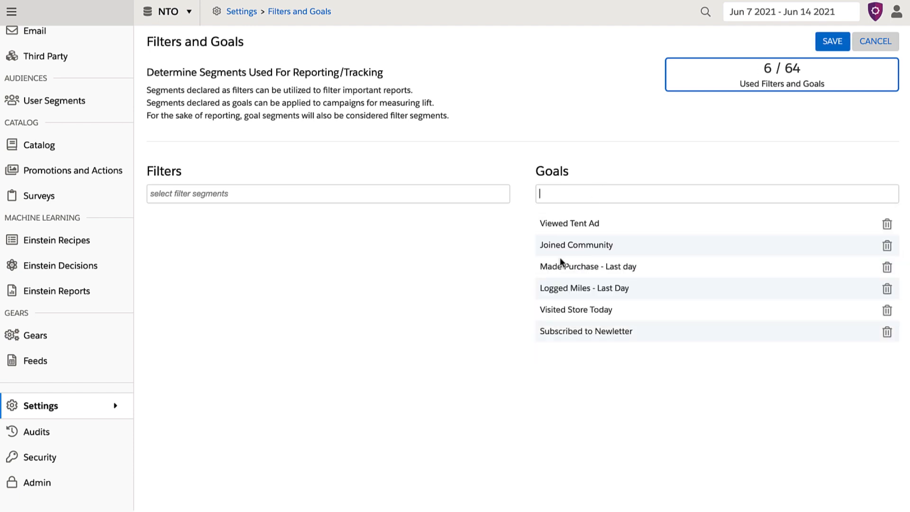
mouse_move(473, 282)
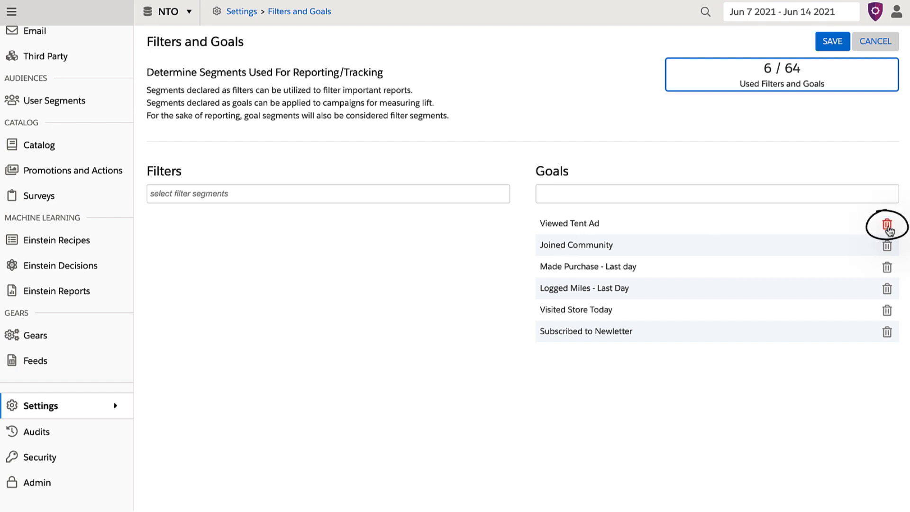
left_click(888, 222)
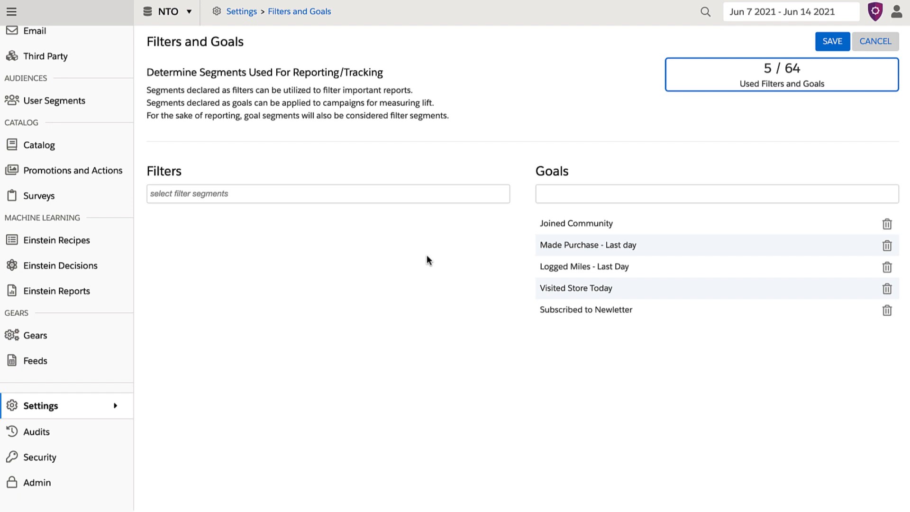
double_click(585, 309)
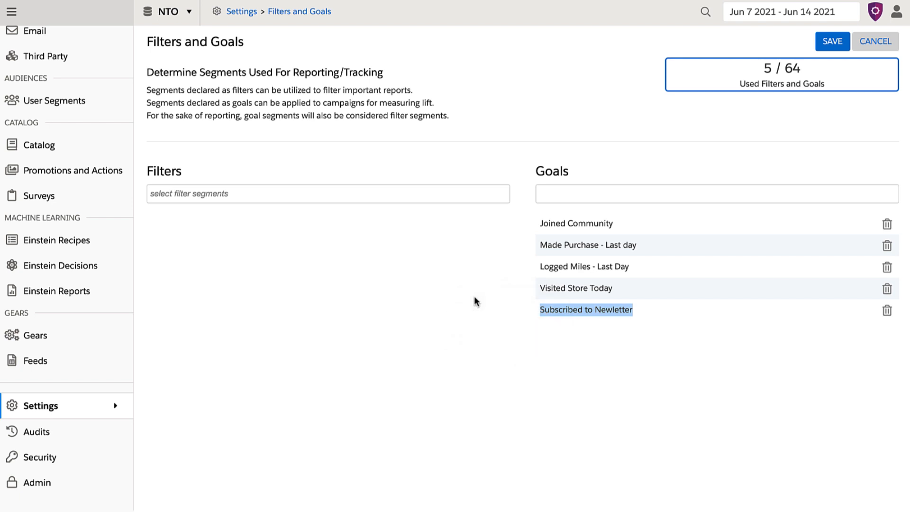
- Add Known Customers and Anonymous Customers as filter segments, raising usage to 7 of 64
left_click(327, 194)
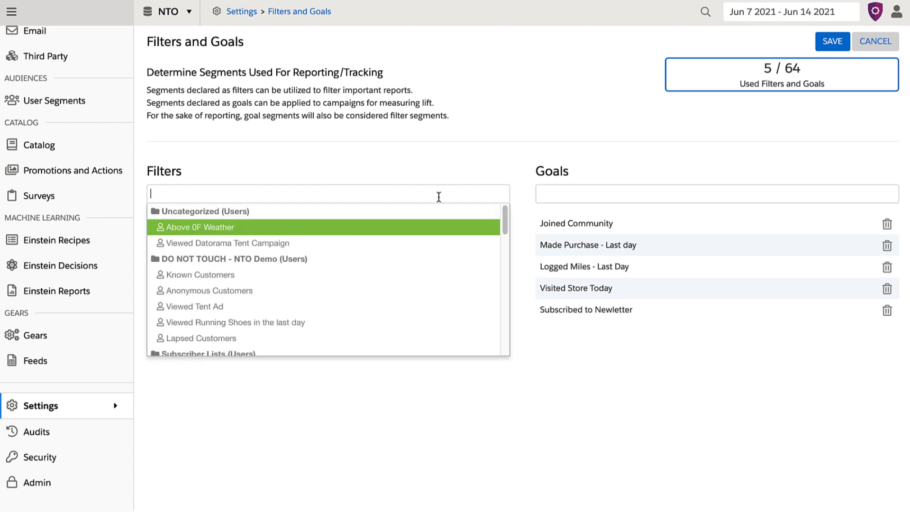
type("known")
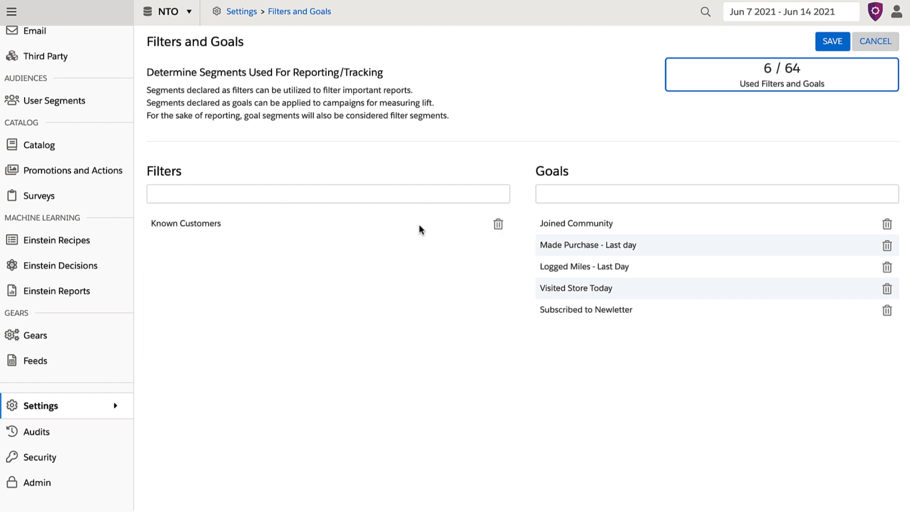
type("anony")
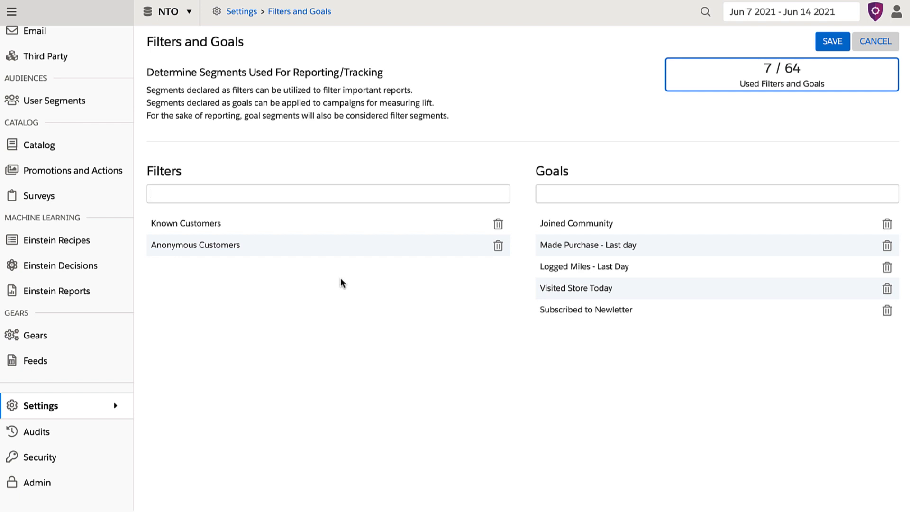
left_click(328, 193)
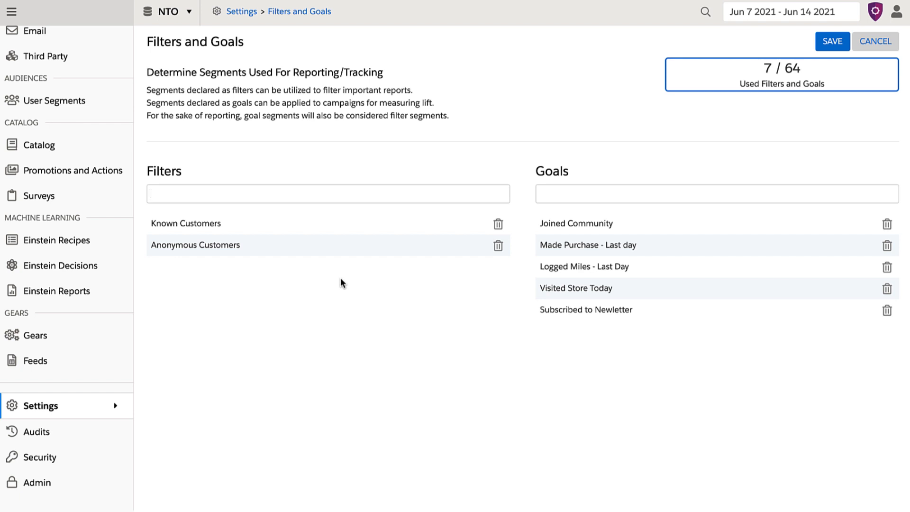
mouse_move(282, 237)
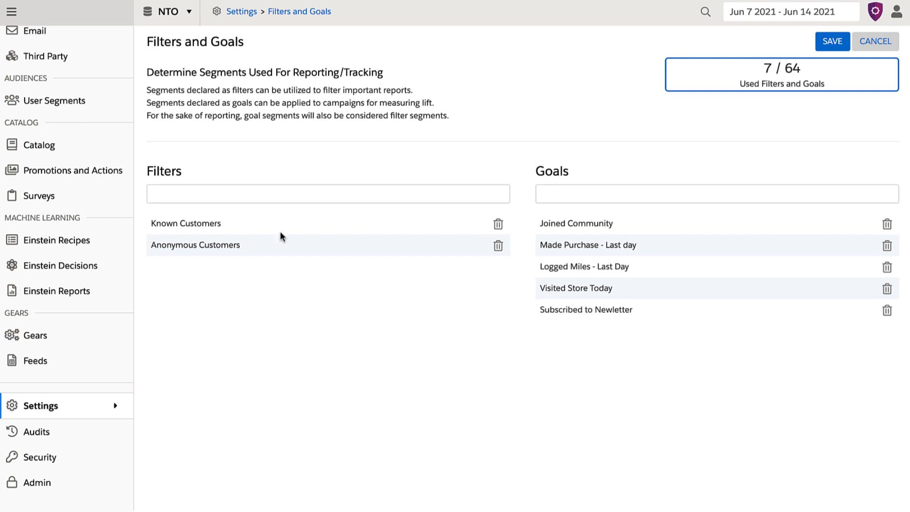
mouse_move(223, 225)
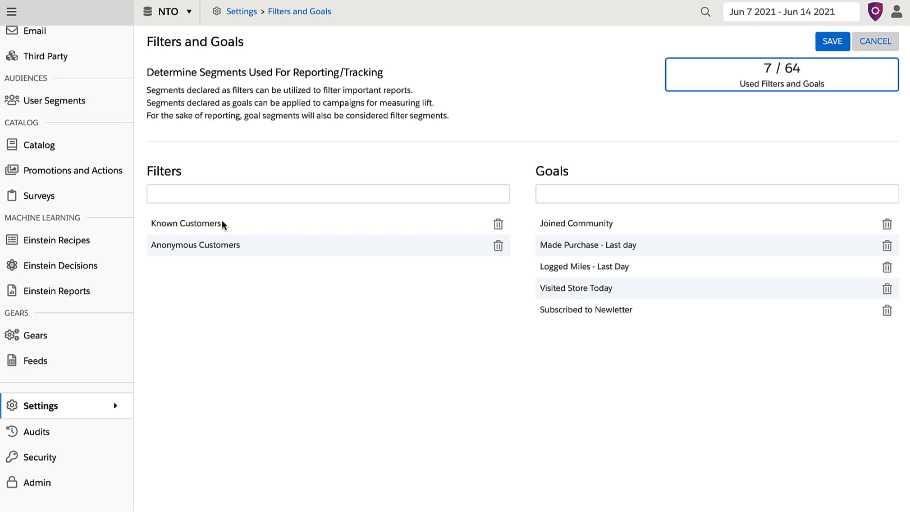
mouse_move(225, 227)
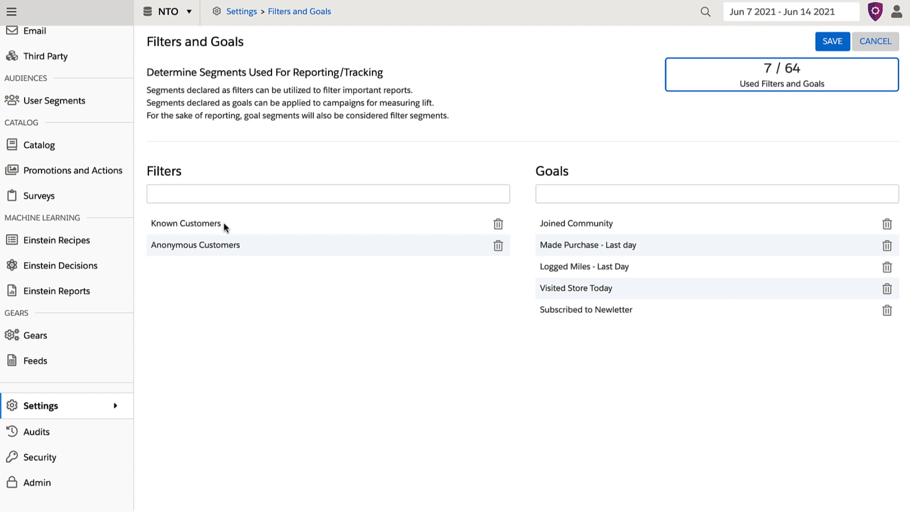
mouse_move(268, 301)
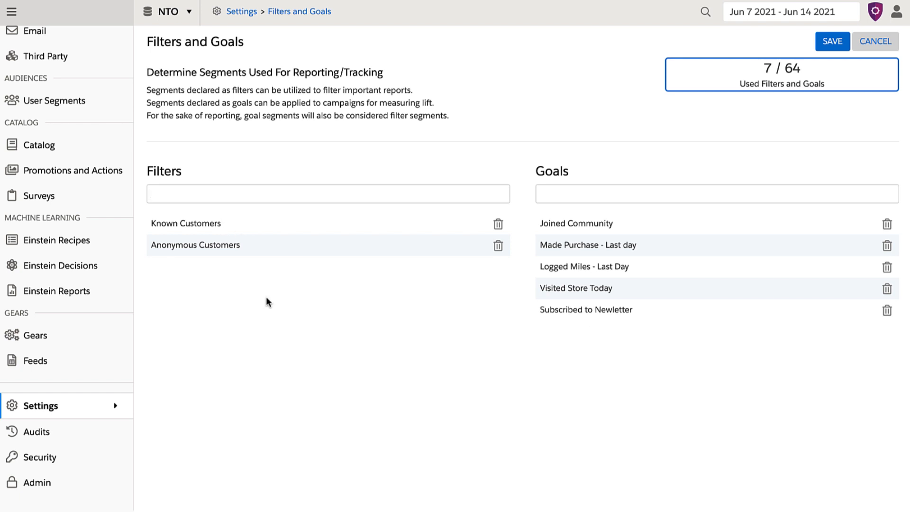